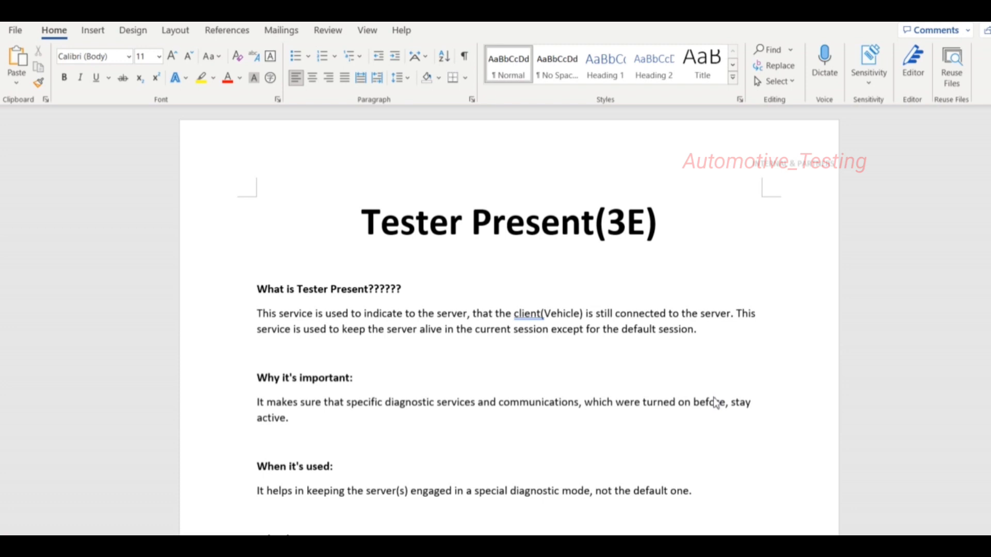
mouse_move(508, 399)
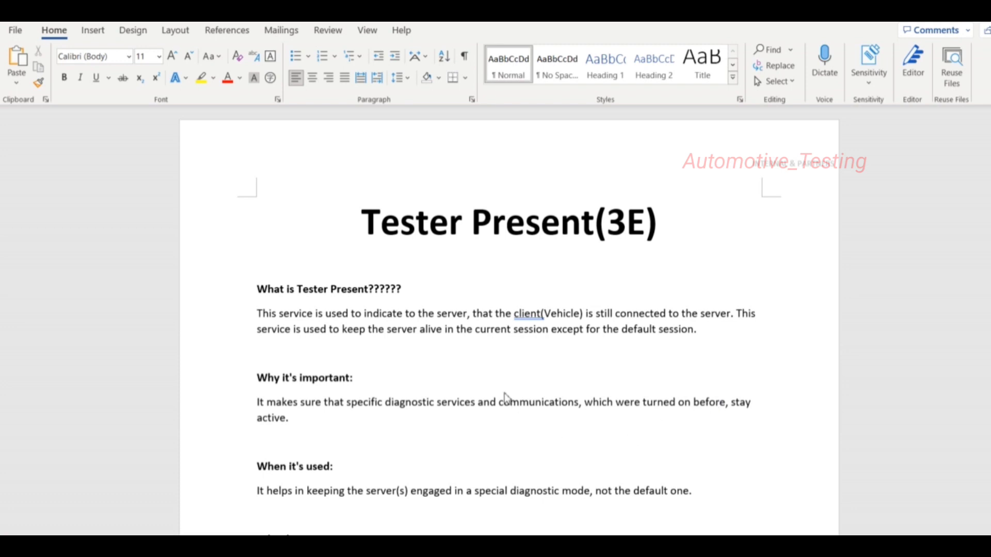
Step: Add '(Programming session or extended session and in this )' after 'diagnostic mode' in the Word notes
scroll("down", 3)
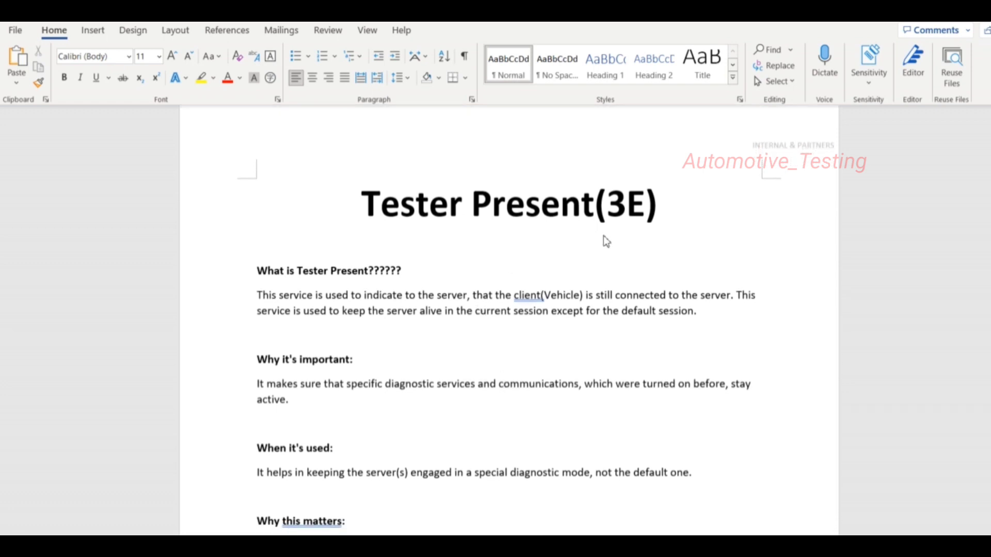
mouse_move(348, 317)
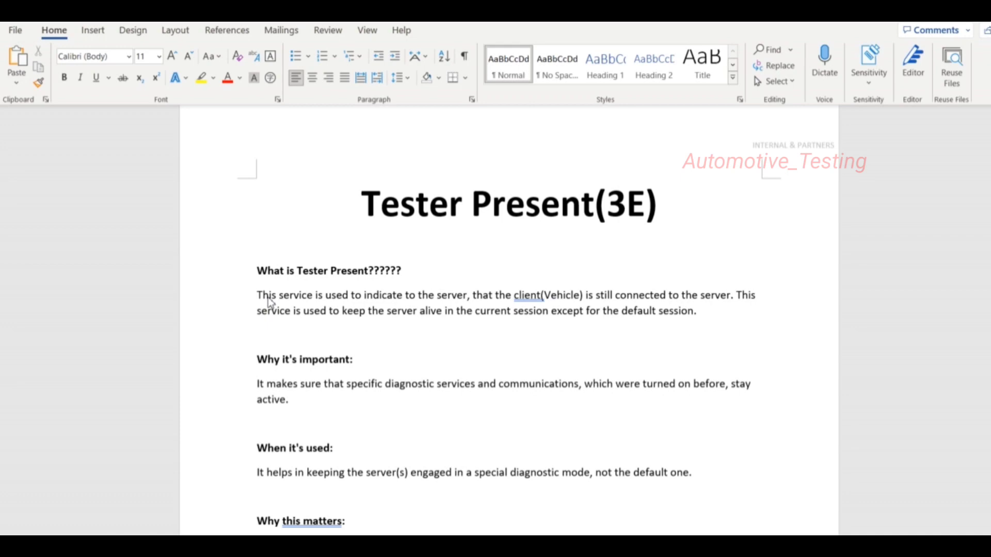
mouse_move(718, 293)
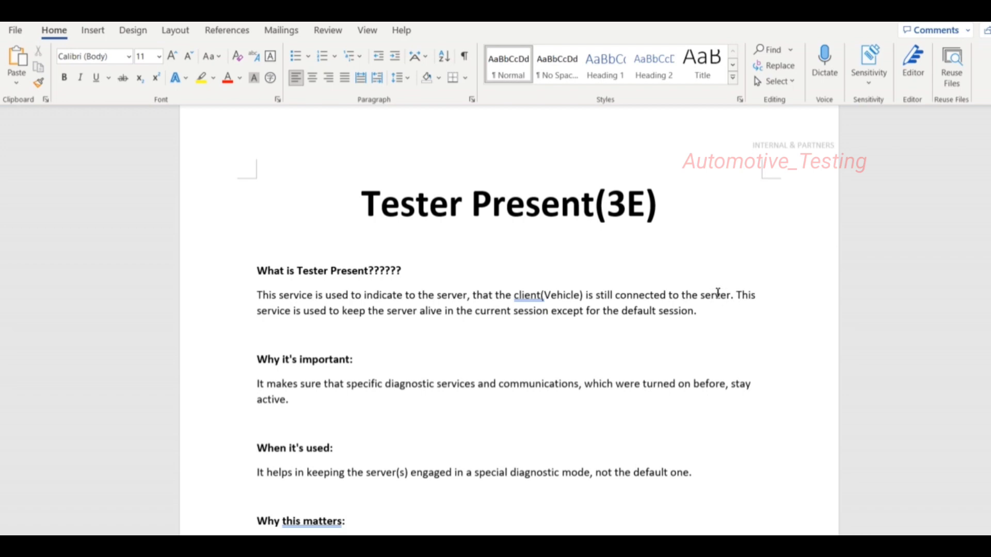
mouse_move(344, 315)
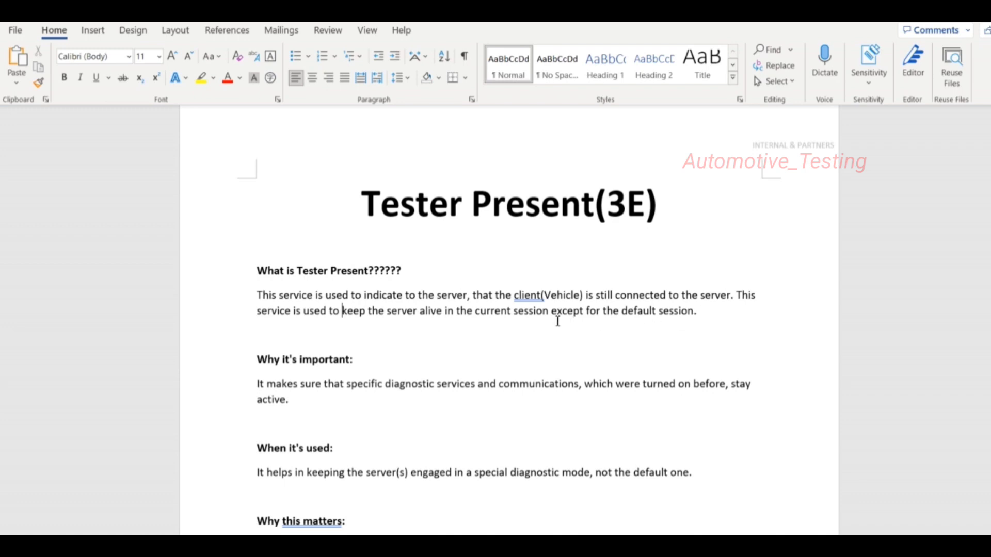
left_click(550, 311)
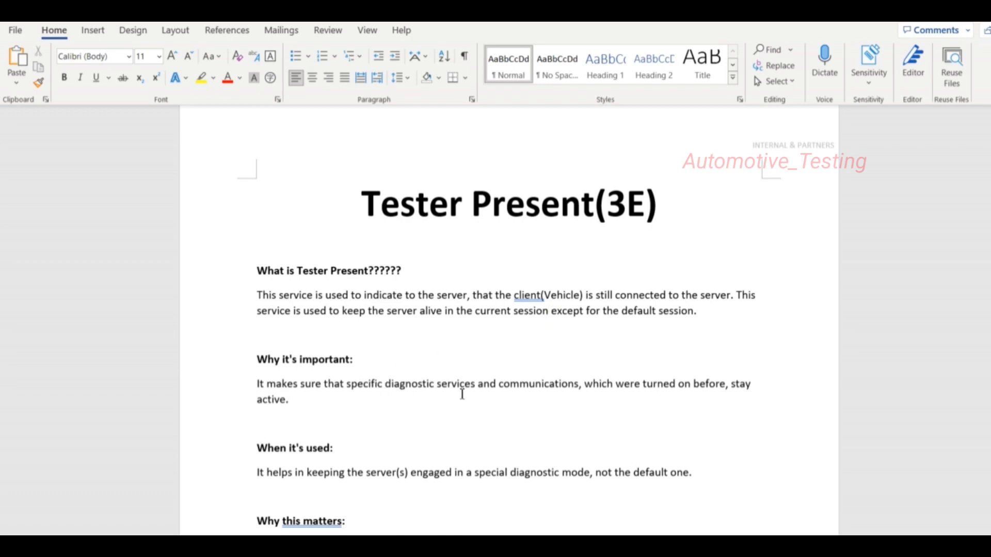
mouse_move(580, 384)
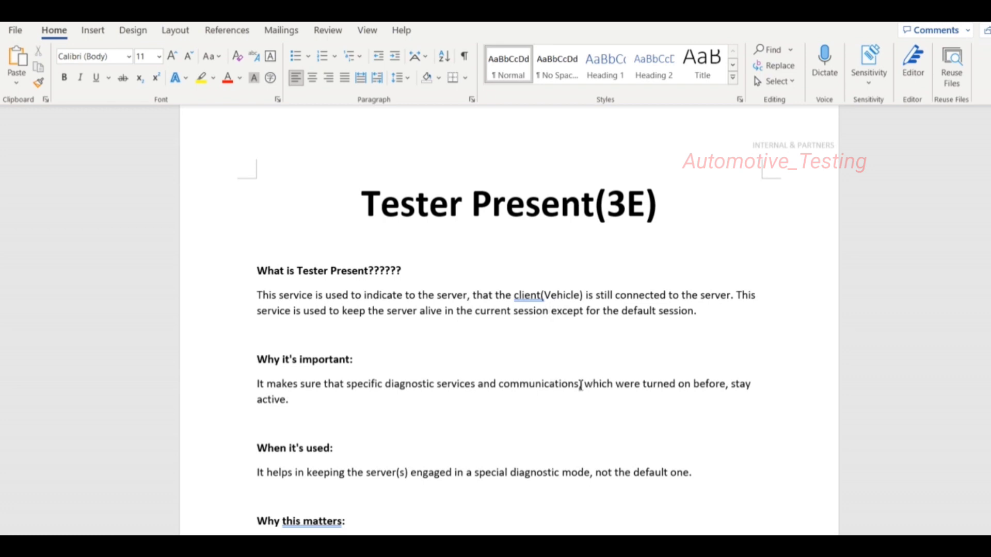
left_click_drag(256, 384, 580, 384)
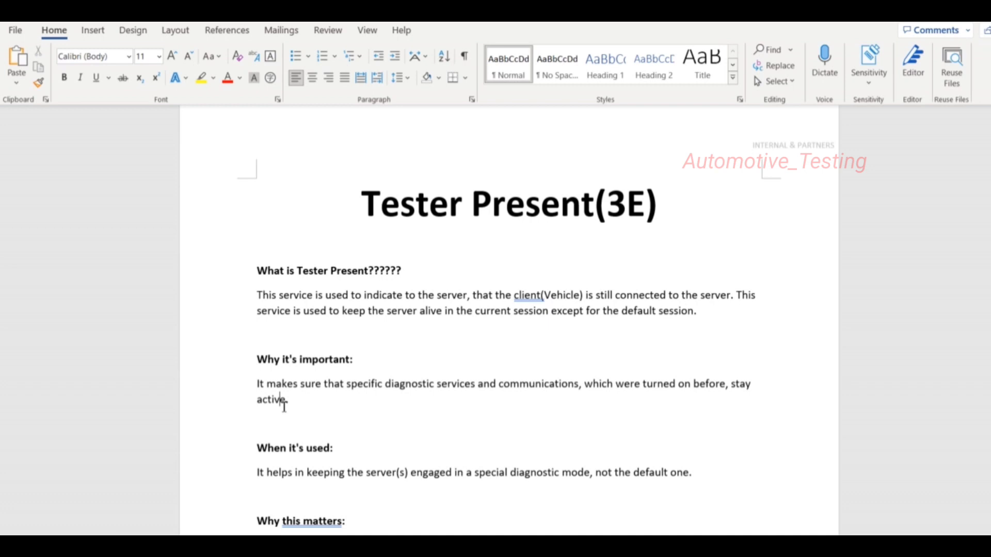
scroll("down", 3)
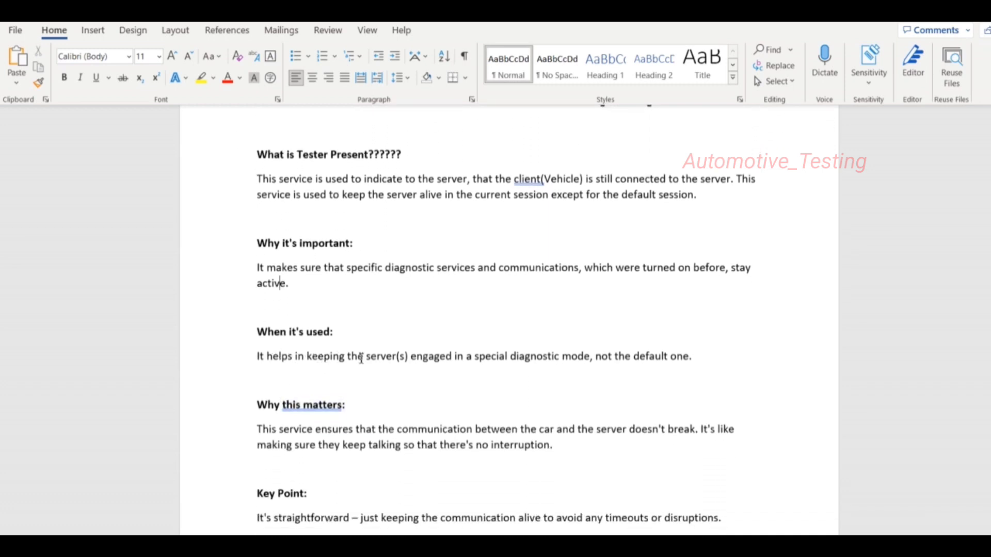
mouse_move(539, 362)
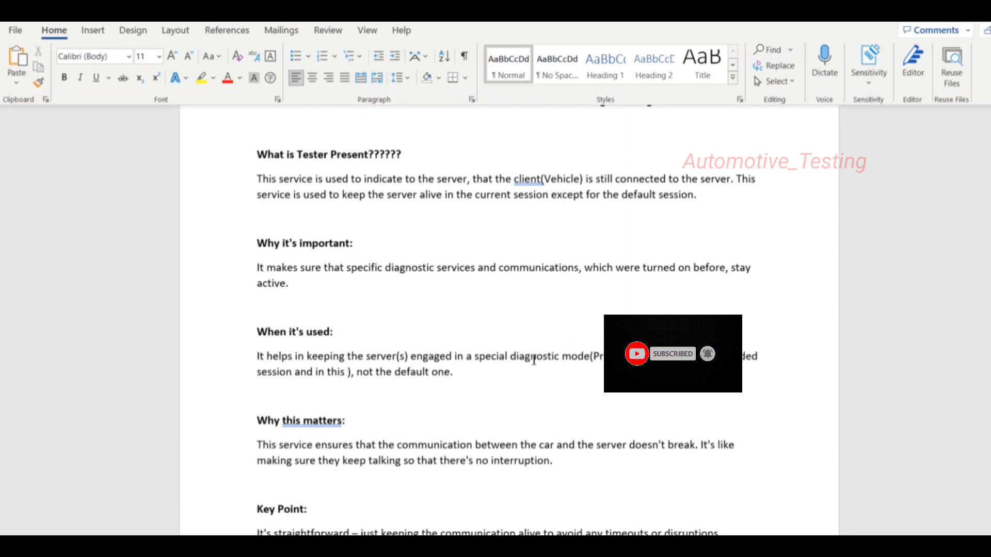
scroll("down", 3)
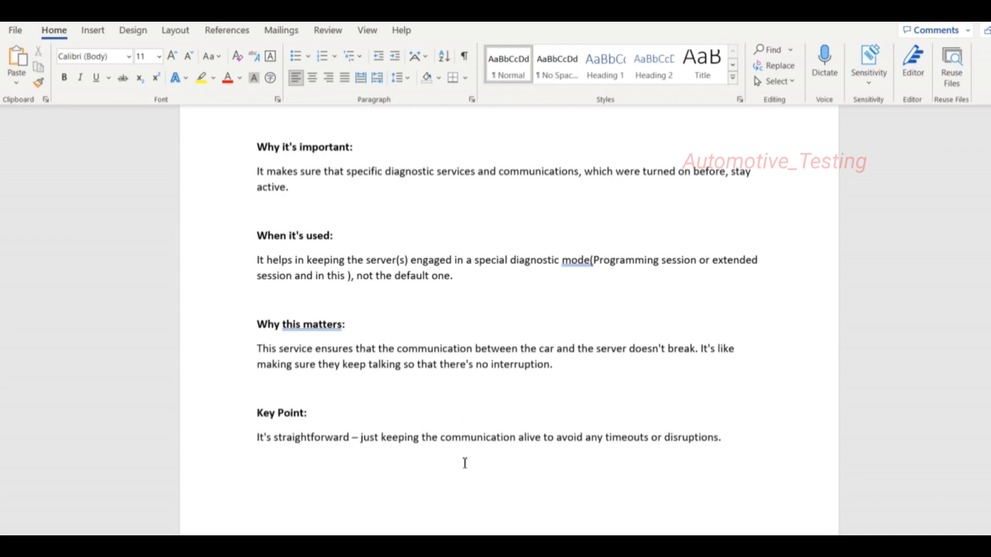
mouse_move(491, 451)
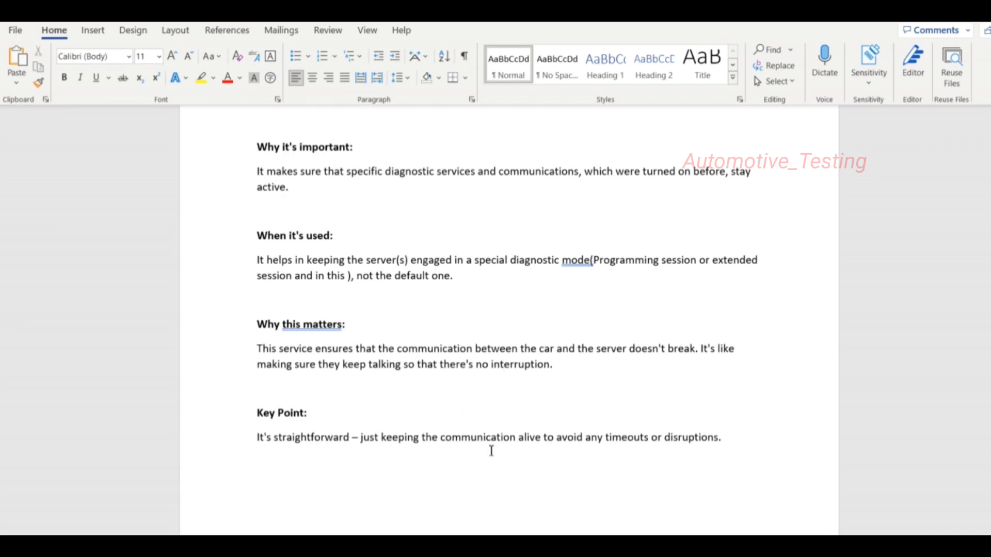
left_click_drag(604, 438, 717, 438)
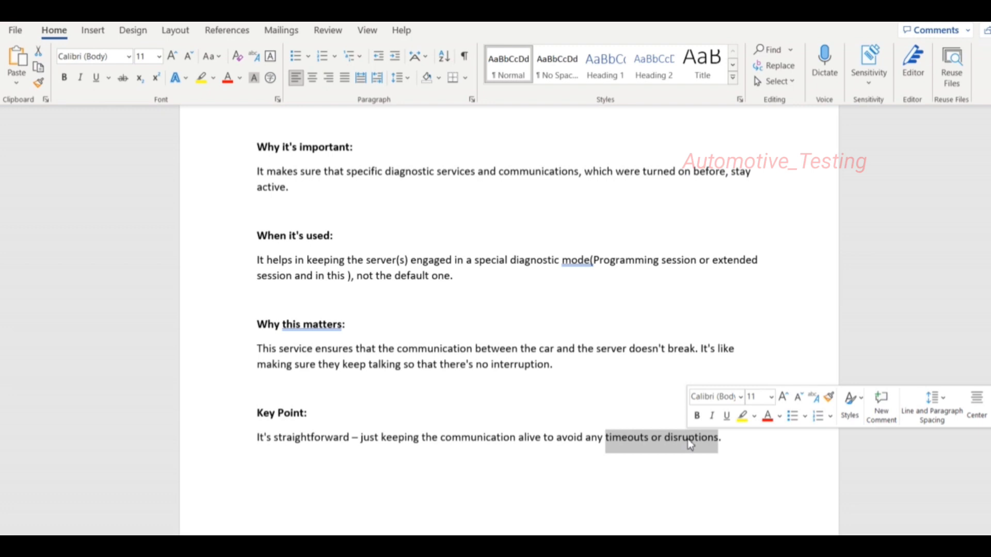
left_click(465, 384)
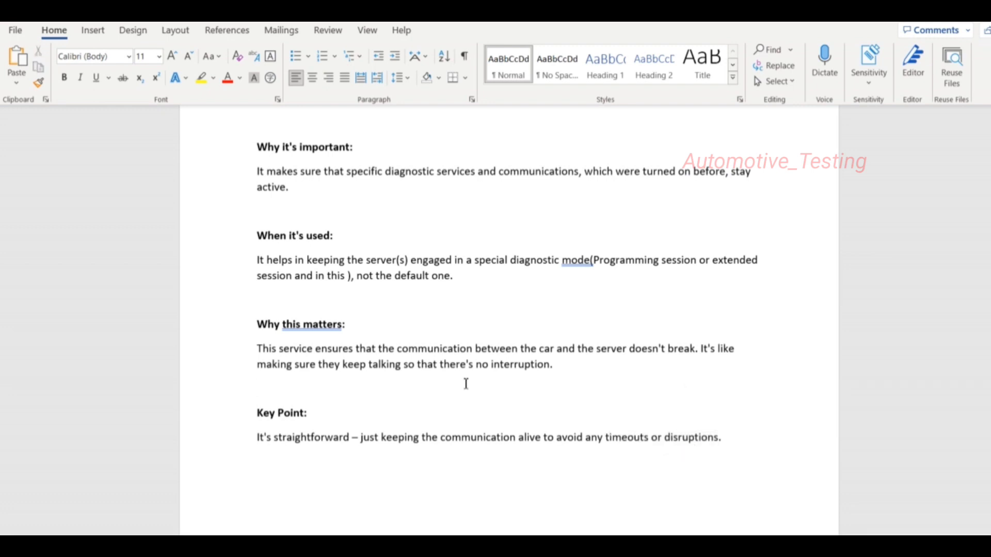
mouse_move(422, 429)
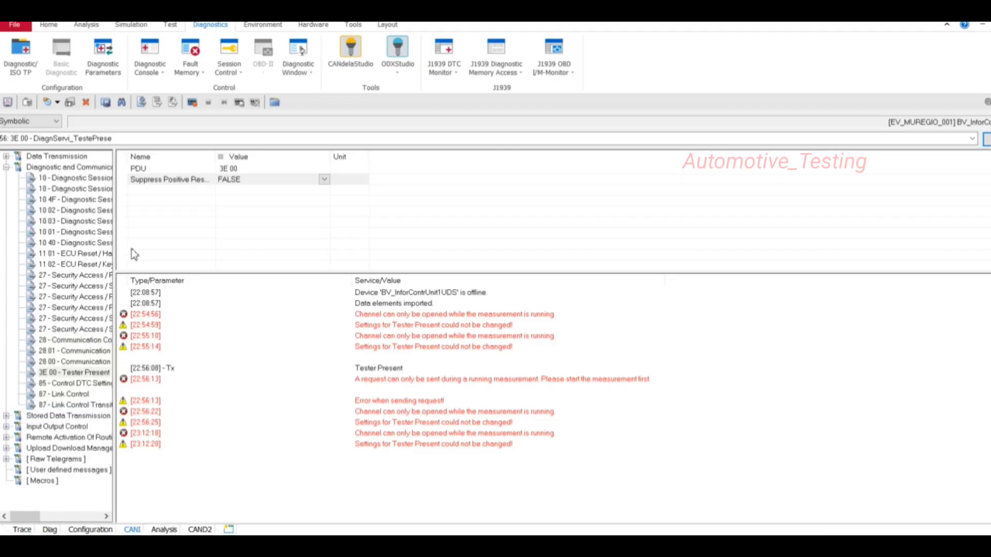
mouse_move(8, 102)
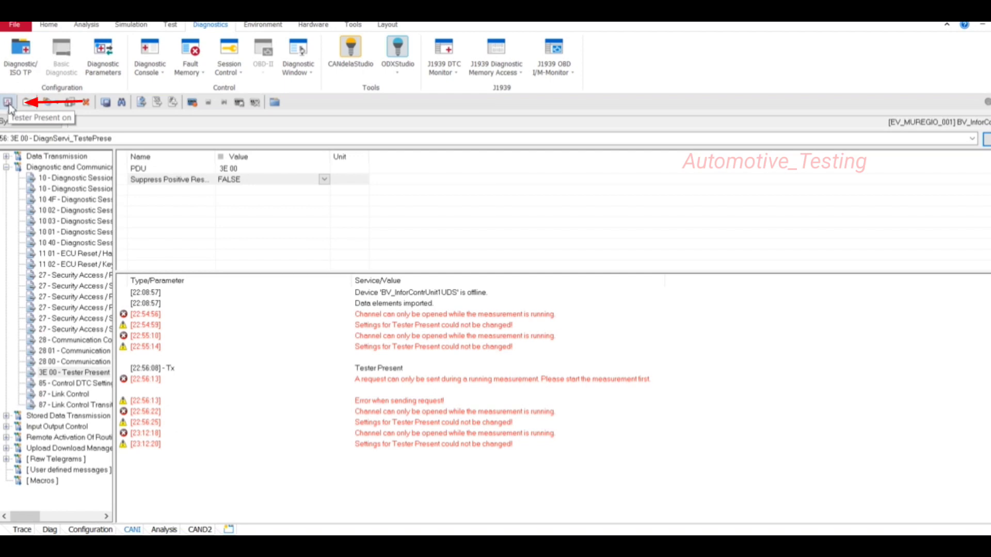
Step: Attempt Tester Present on and acknowledge the 'measurement must be running' warning
left_click(9, 102)
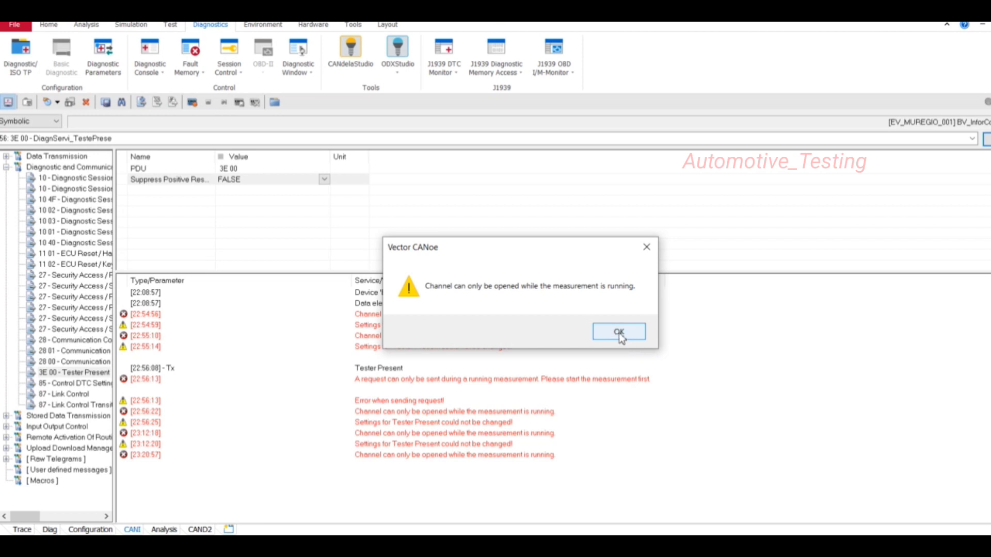
left_click(618, 331)
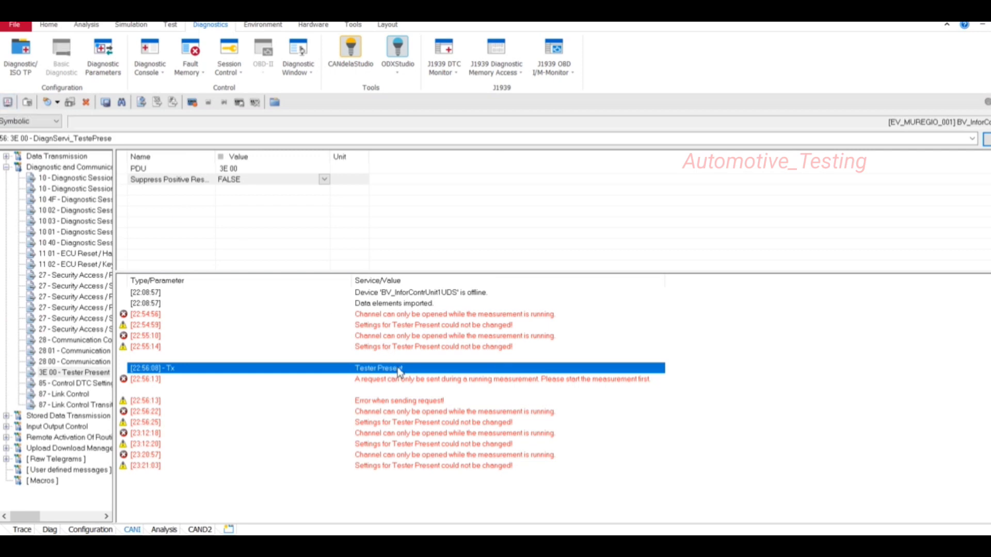
mouse_move(432, 377)
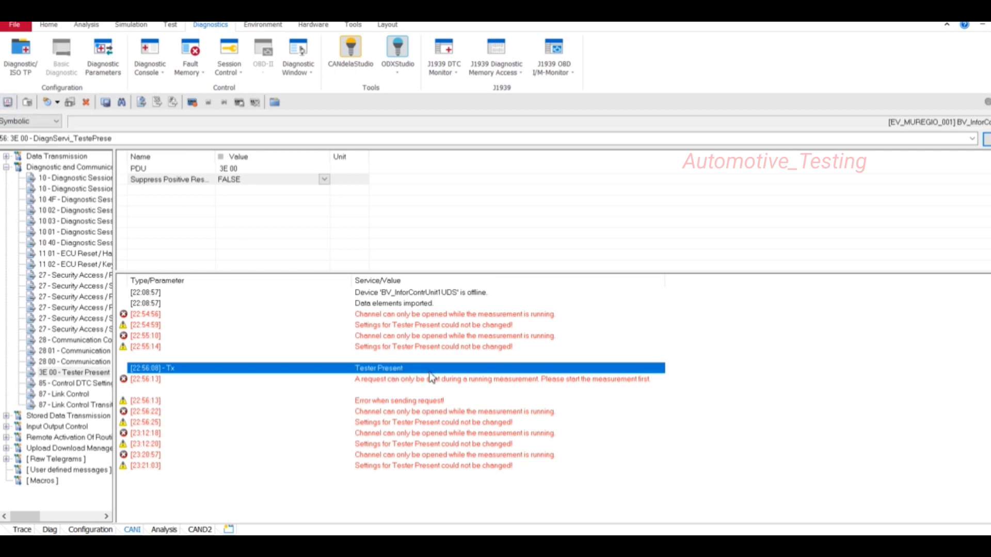
mouse_move(449, 325)
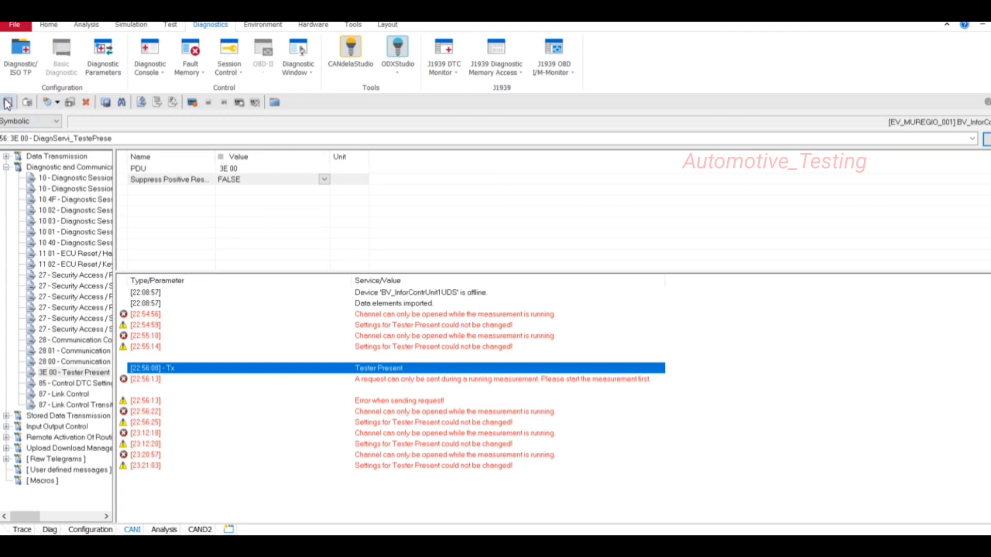
mouse_move(60, 167)
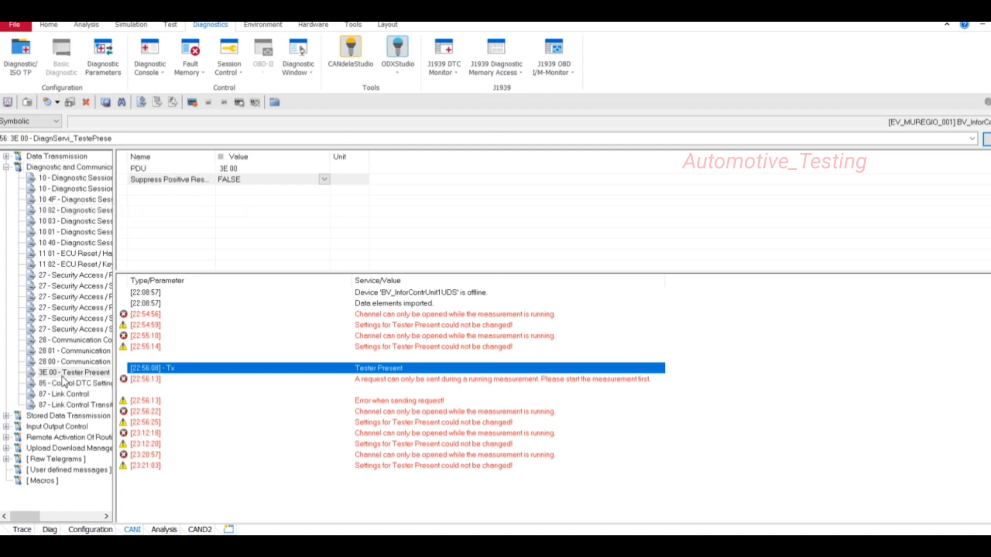
Step: Execute '3E 00 - Tester Present' from the service tree, logging a Tx Tester Present entry
left_click(66, 373)
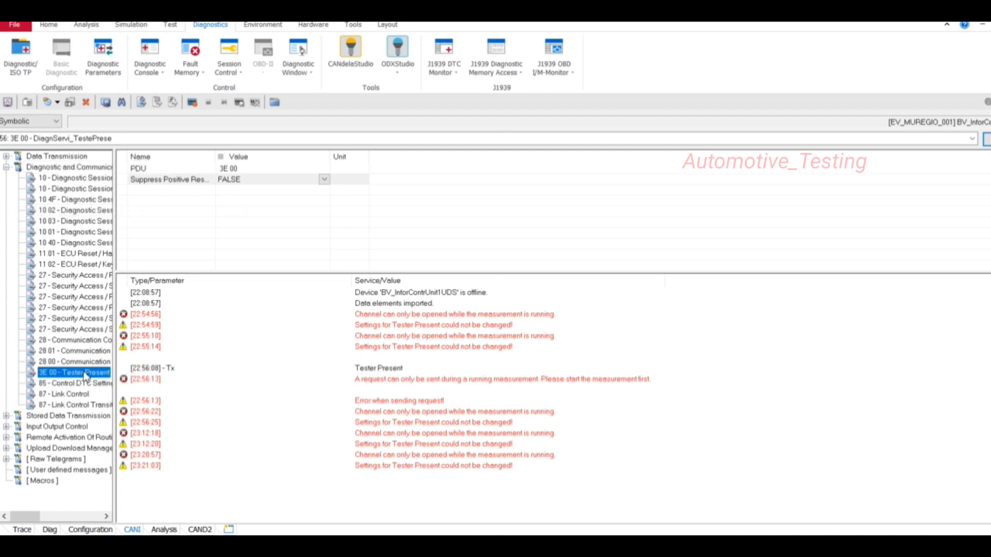
double_click(72, 373)
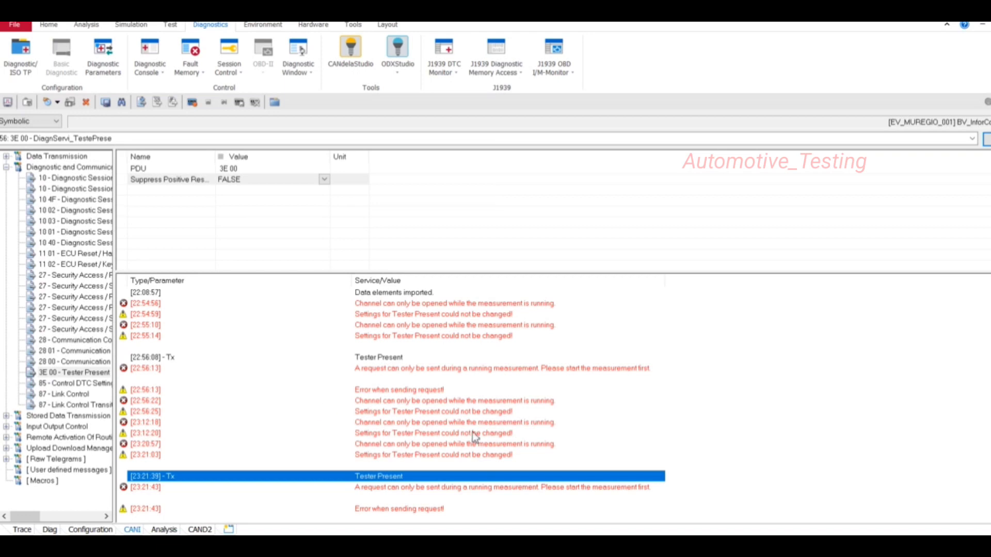
mouse_move(504, 450)
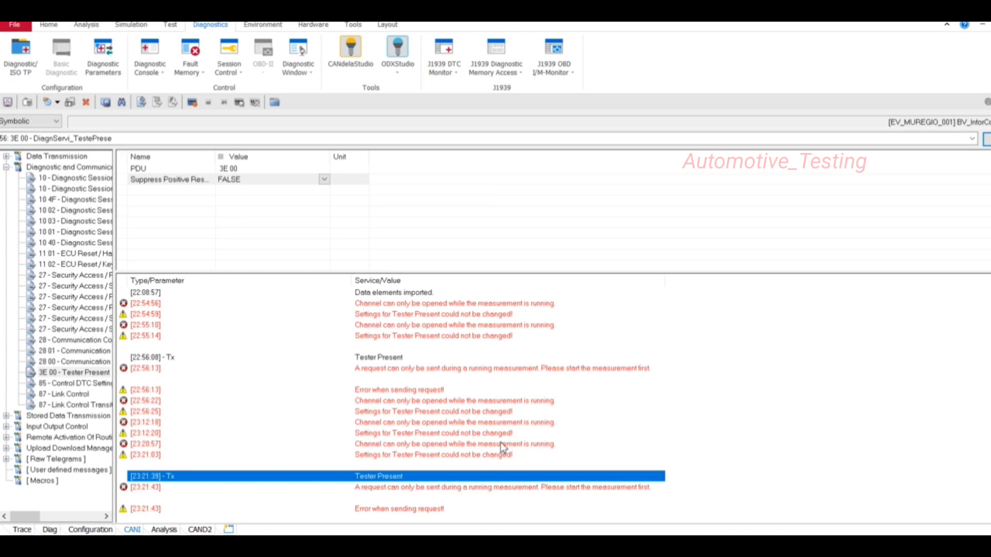